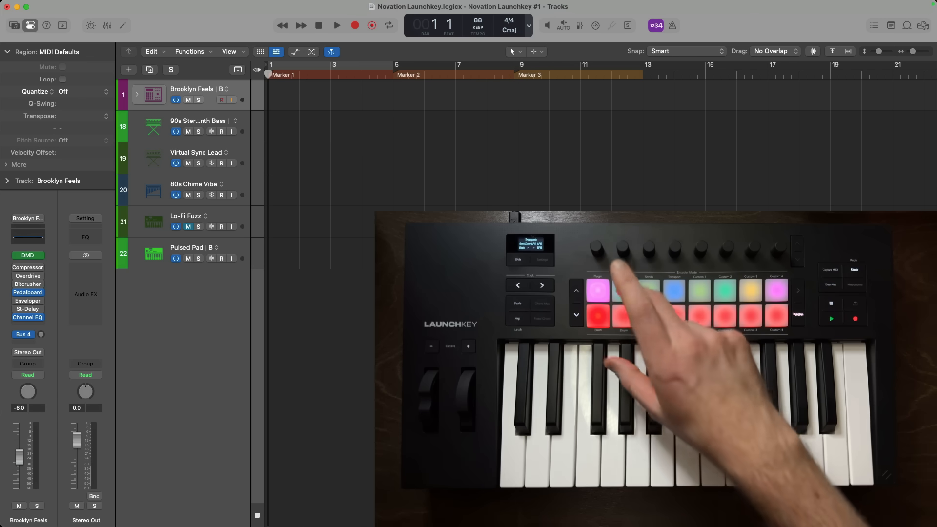
Preview the Virtual Sync Lead, Lo-Fi Fuzz and Brooklyn Feels instrument plugins
{"action": "left_click", "coordinate": [194, 152]}
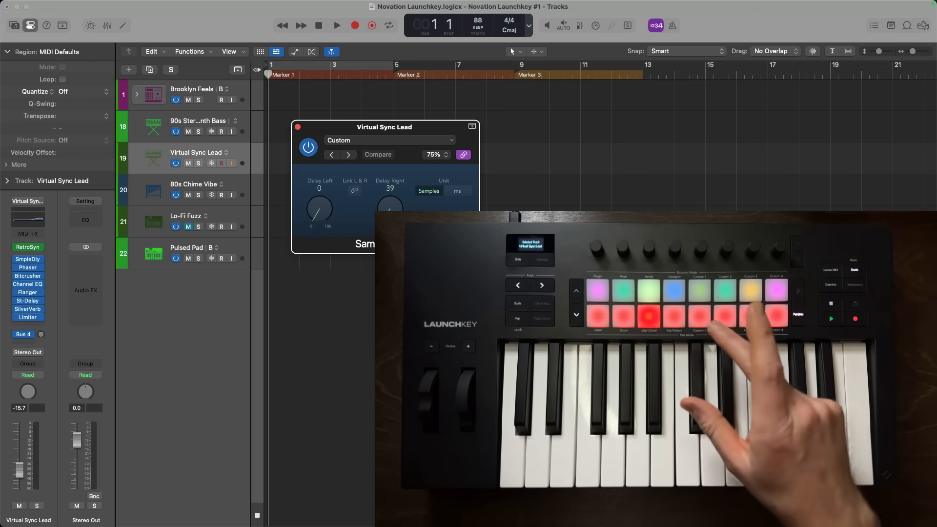
{"action": "left_click", "coordinate": [189, 216]}
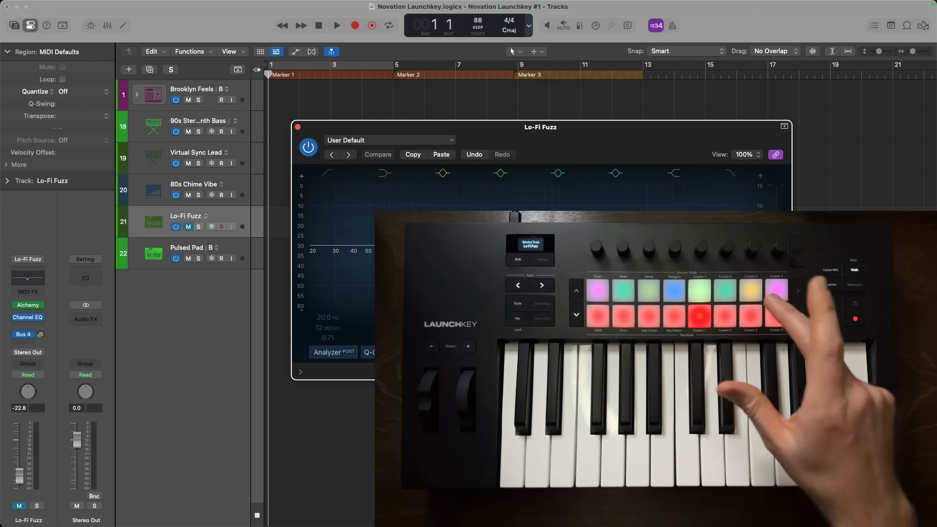
{"action": "left_click", "coordinate": [186, 247]}
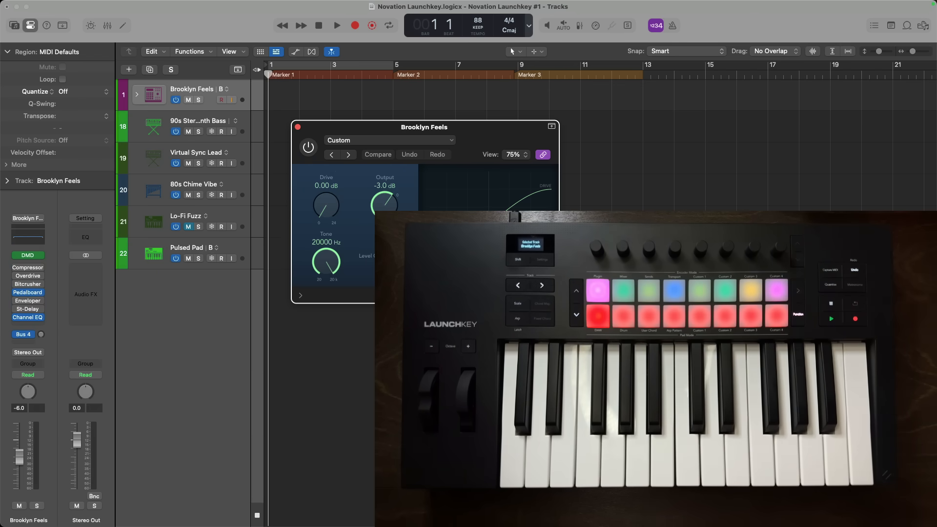
{"action": "left_click", "coordinate": [297, 127]}
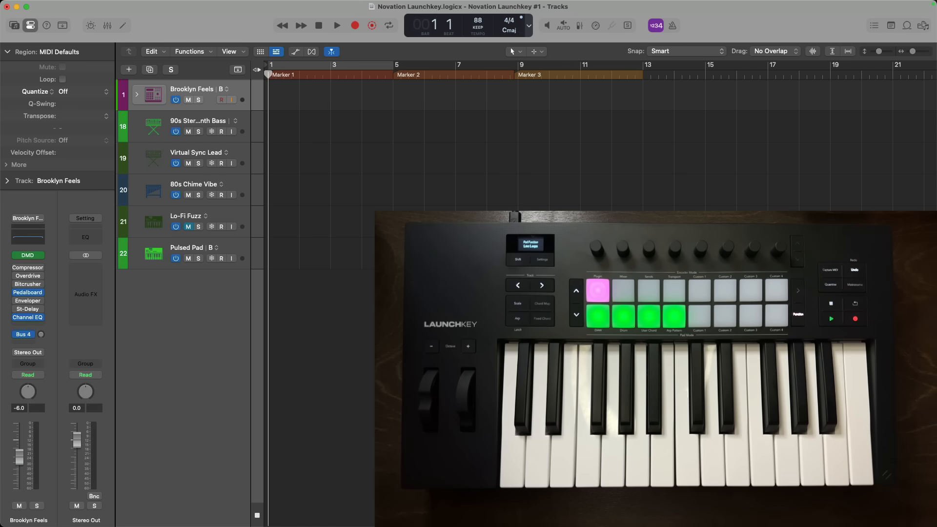
Launch the Brooklyn Feels and other loop cells in Live Loops, then stop them and return to the tracks area
{"action": "left_click", "coordinate": [260, 52]}
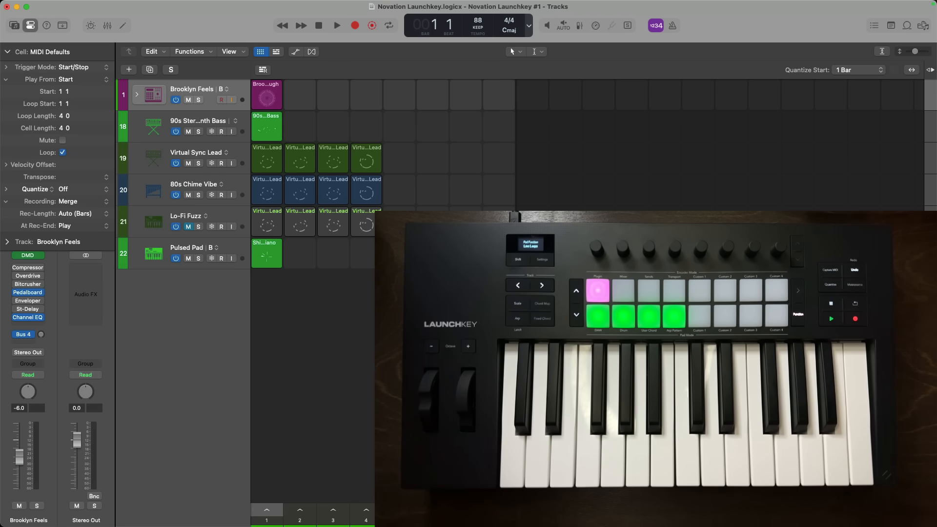
{"action": "left_click", "coordinate": [337, 25]}
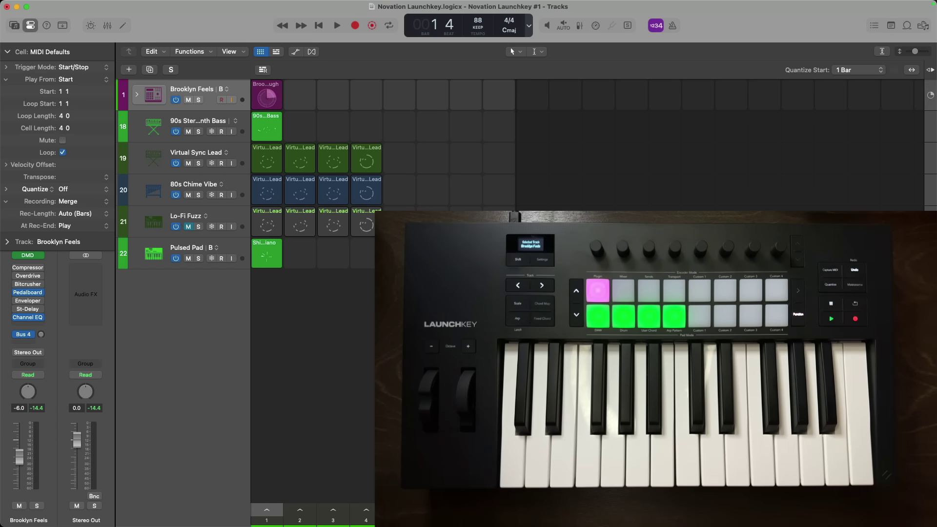
{"action": "left_click", "coordinate": [336, 25]}
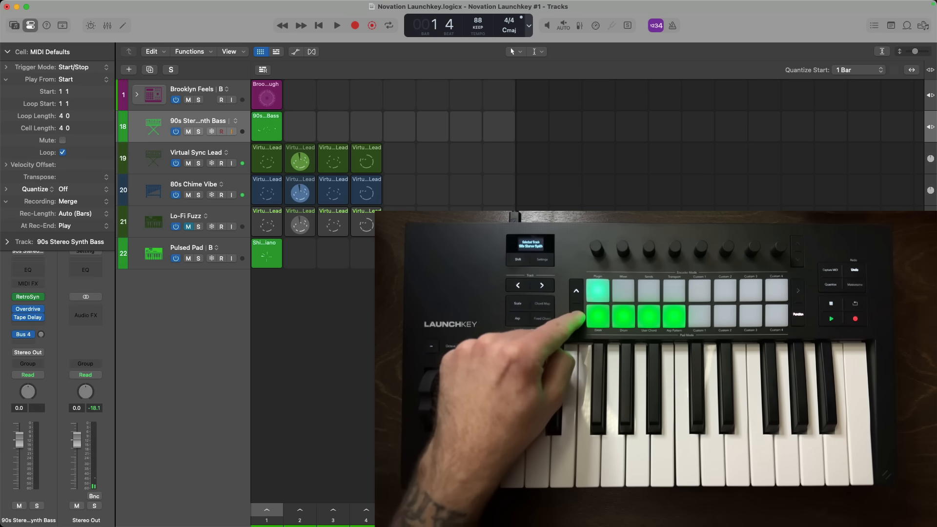
{"action": "left_click", "coordinate": [187, 215]}
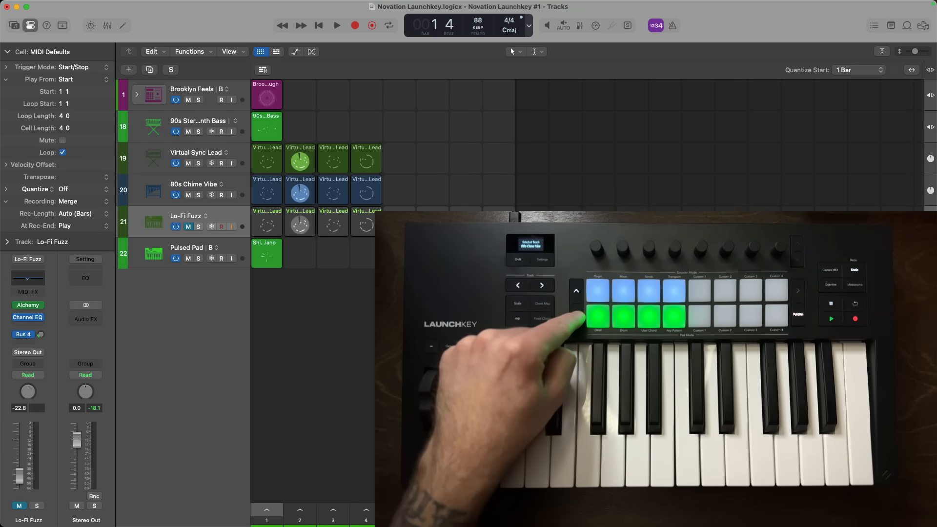
{"action": "left_click", "coordinate": [197, 152]}
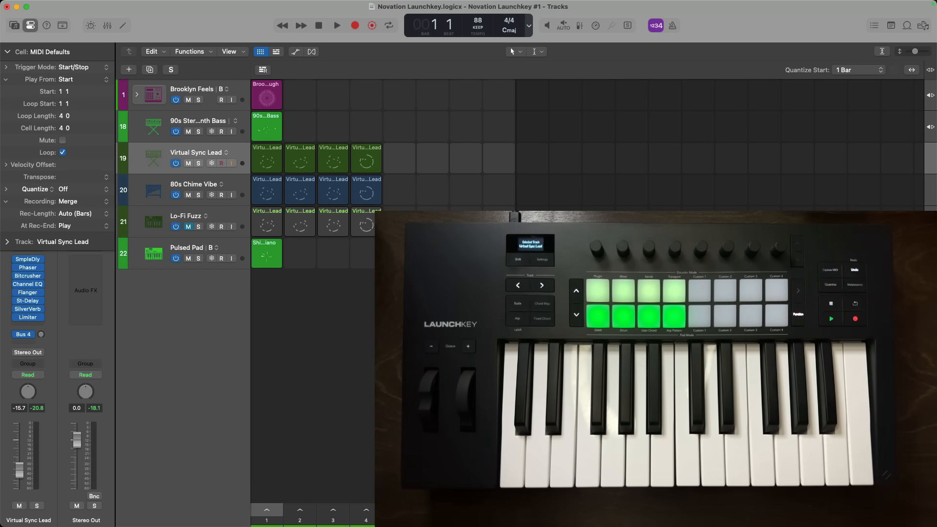
{"action": "left_click", "coordinate": [276, 51]}
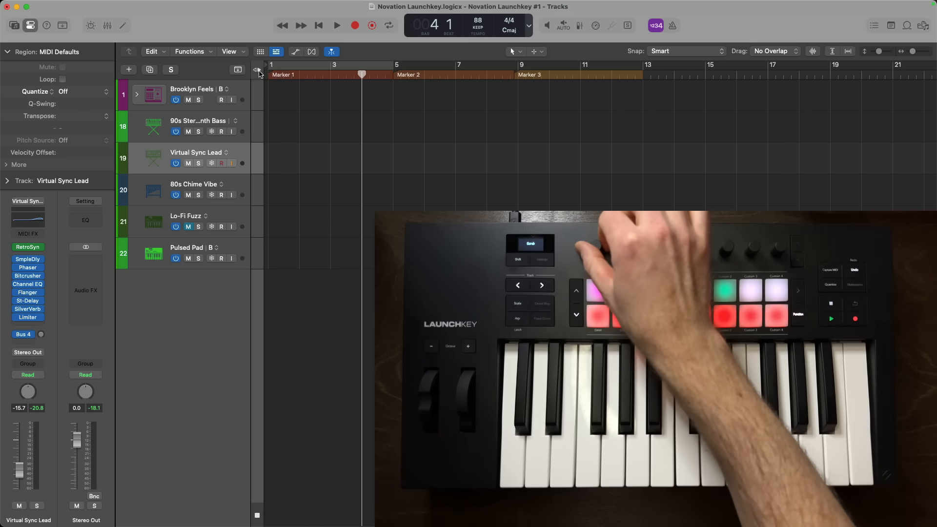
Return the playhead to bar 1 and select the 90s Stereo Synth Bass track
{"action": "left_click", "coordinate": [318, 25]}
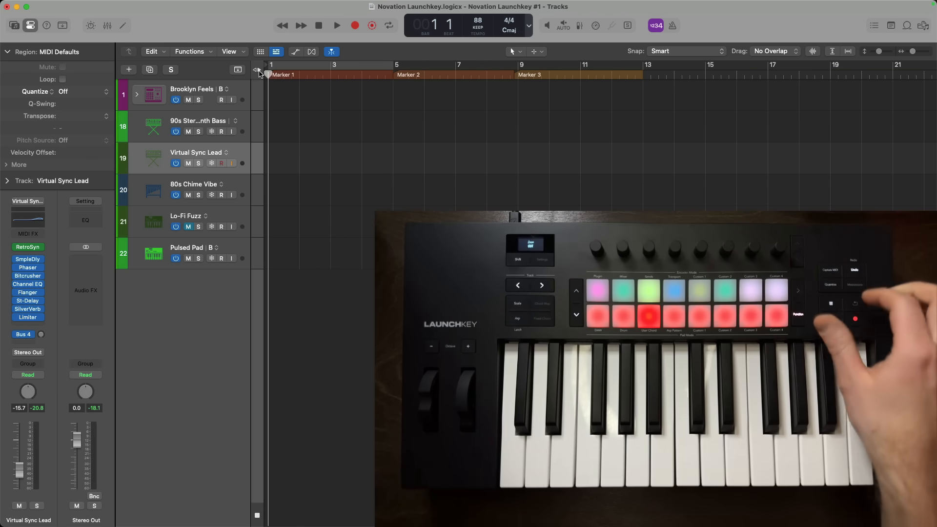
{"action": "left_click", "coordinate": [389, 25]}
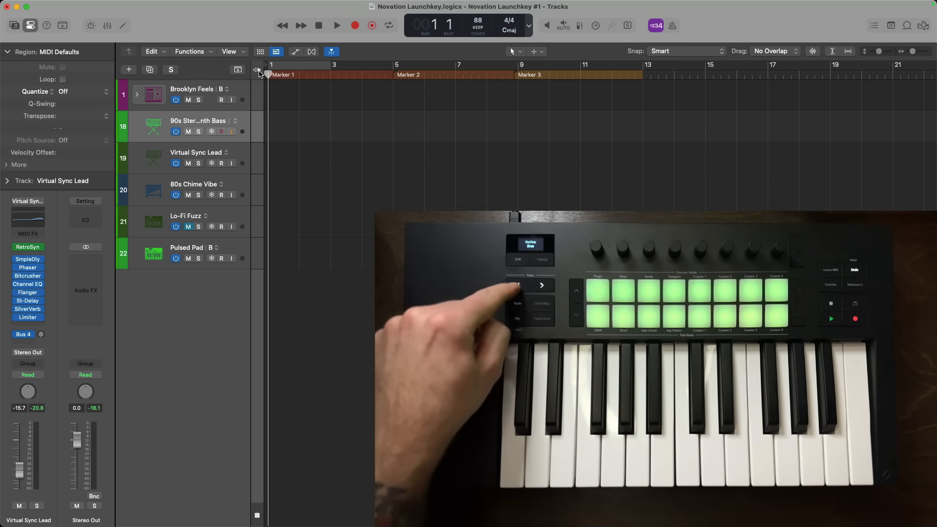
Record a Brooklyn Feels drum pattern from the pads with cycling over bars 1–3
{"action": "left_click", "coordinate": [191, 94]}
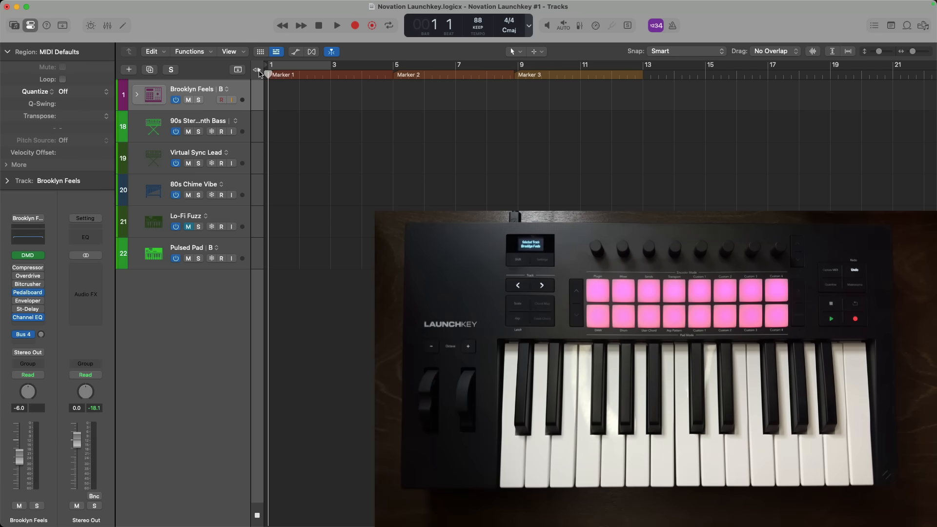
{"action": "left_click", "coordinate": [389, 25]}
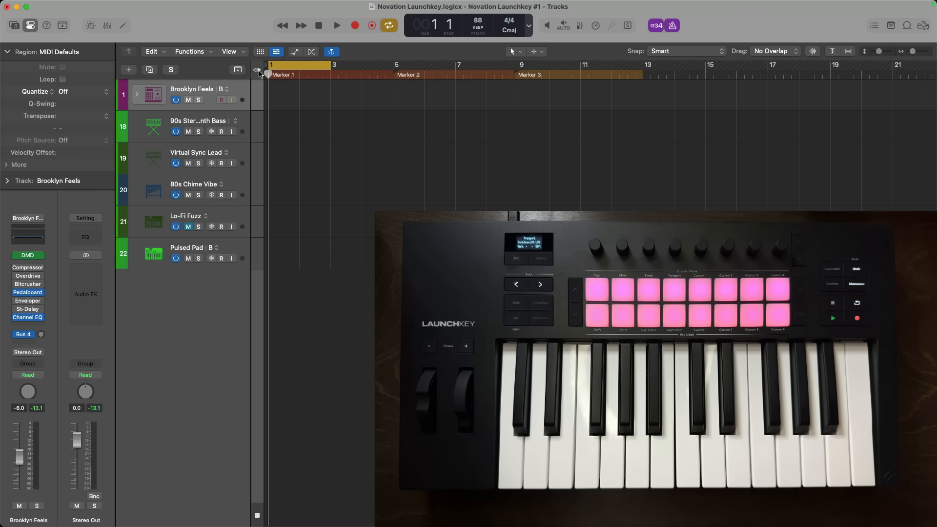
{"action": "left_click", "coordinate": [336, 25]}
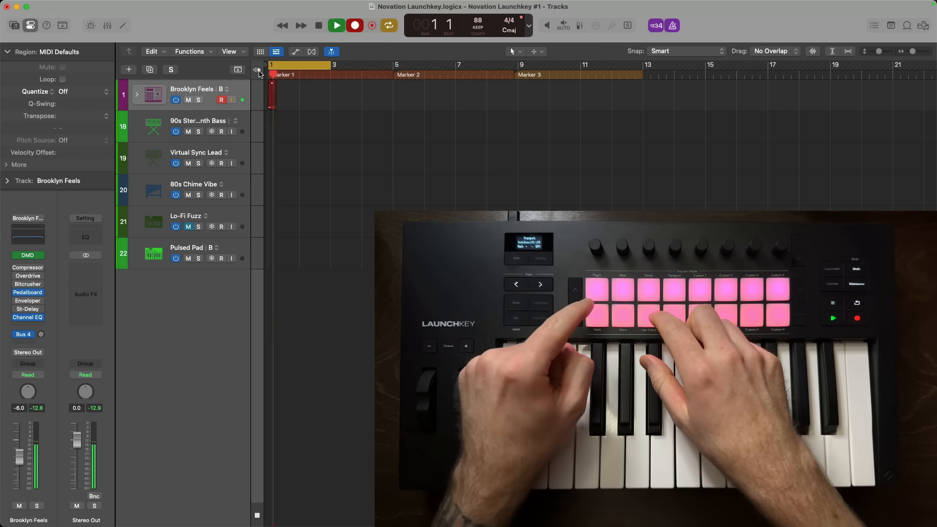
{"action": "left_click", "coordinate": [353, 25]}
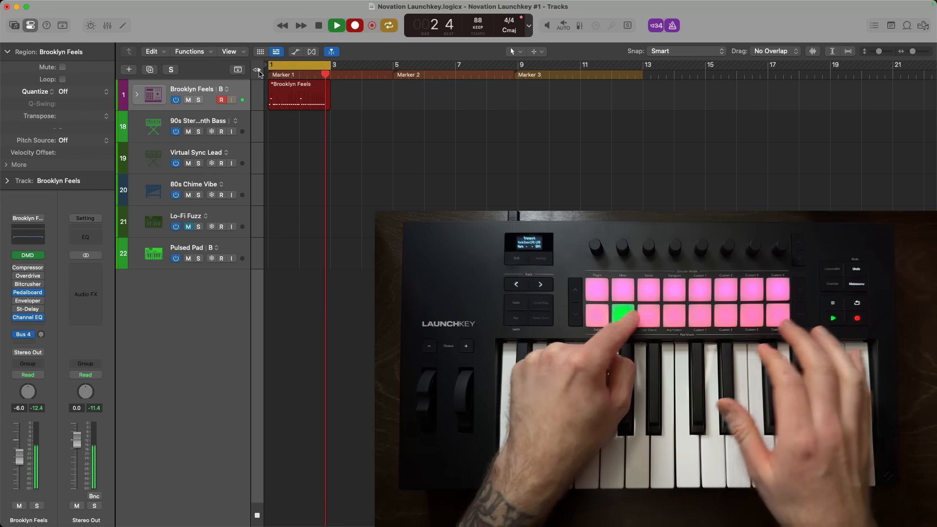
{"action": "left_click", "coordinate": [318, 25]}
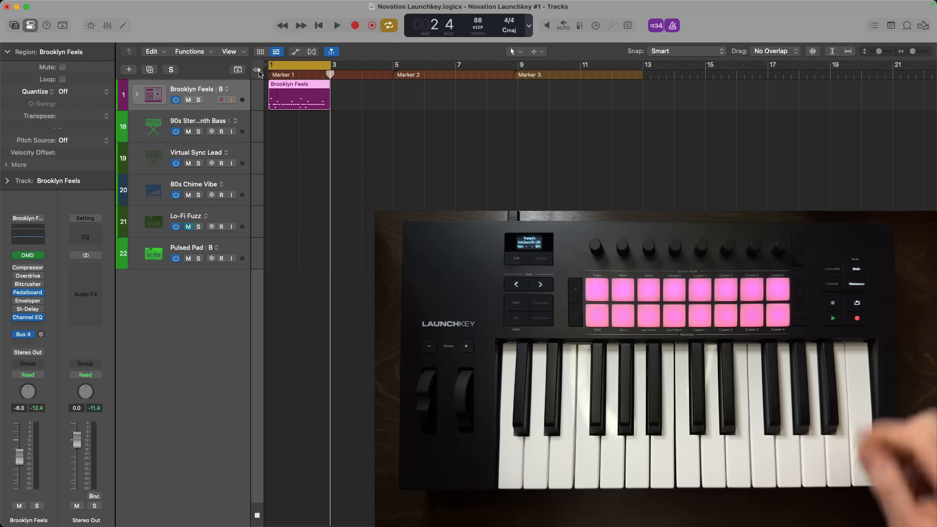
Return to bar 1 and quantize the drum region to 1/16 notes
{"action": "left_click", "coordinate": [319, 25]}
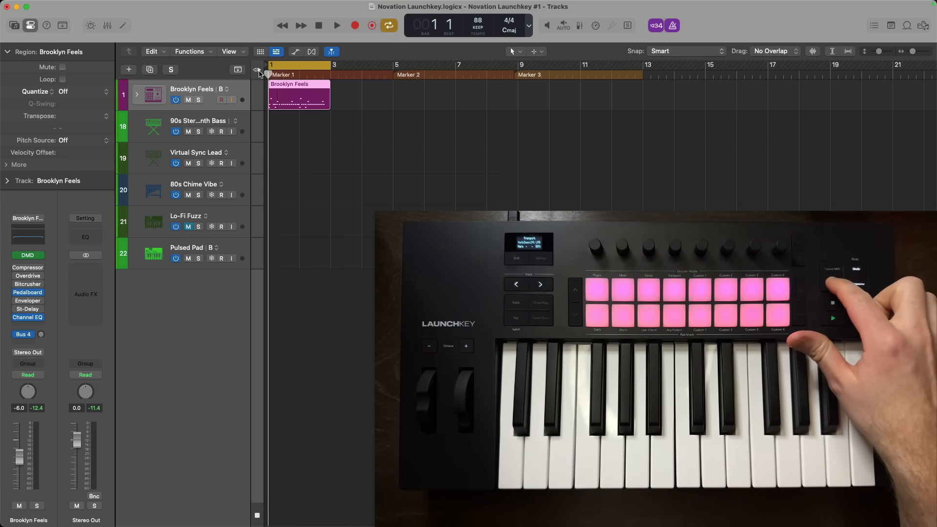
{"action": "left_click", "coordinate": [78, 91]}
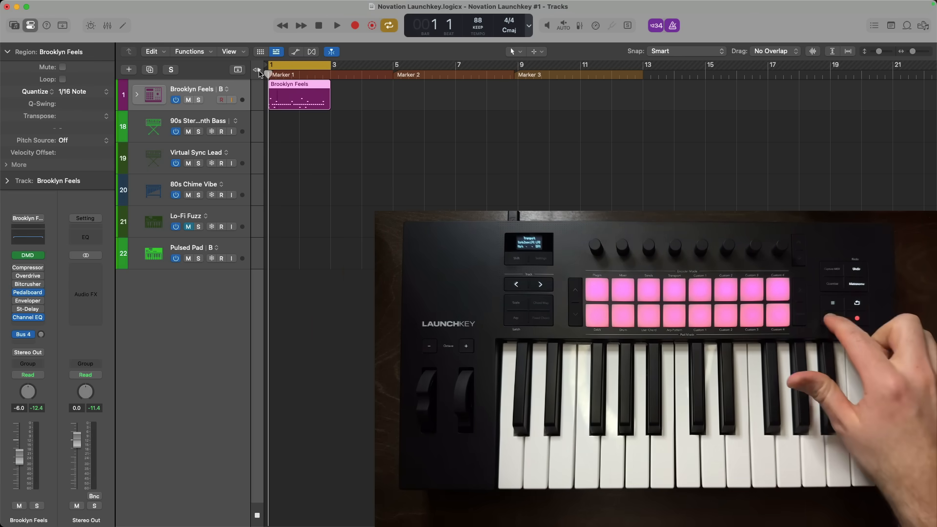
{"action": "left_click", "coordinate": [336, 25]}
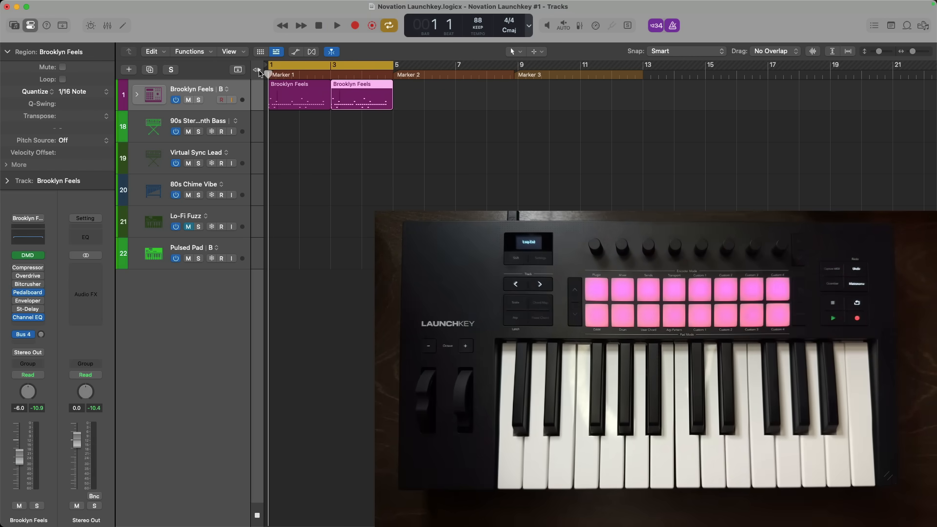
Select the Virtual Sync Lead track
{"action": "left_click", "coordinate": [195, 152]}
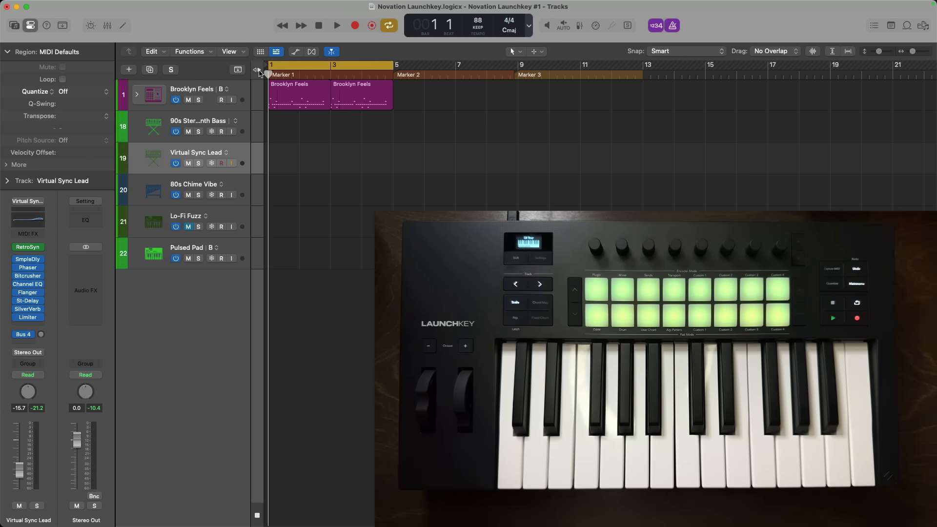
Record the lead part from the Launchkey over bars 1–5 and quantize it to 1/16 notes
{"action": "left_click", "coordinate": [336, 25]}
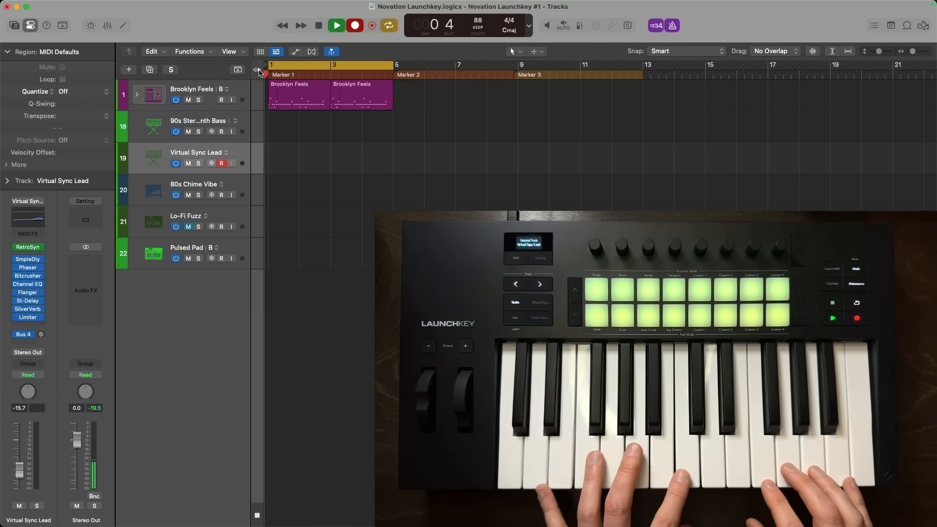
{"action": "left_click", "coordinate": [355, 25]}
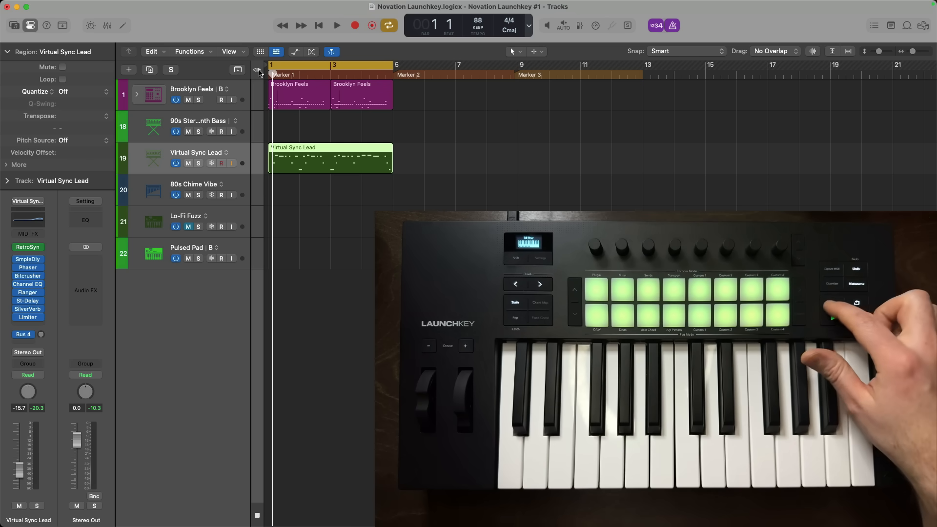
{"action": "left_click", "coordinate": [77, 92]}
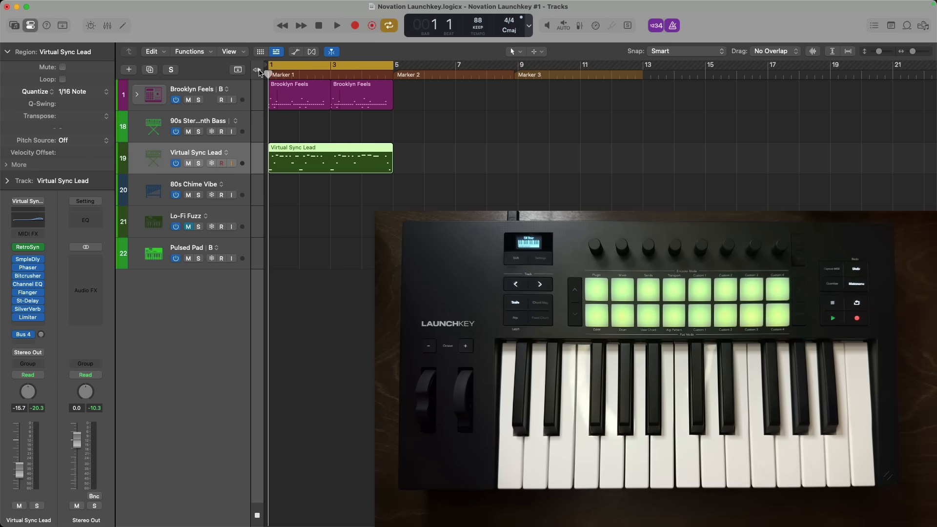
Record a 90s Stereo Synth Bass line over bars 1–5, then reselect Virtual Sync Lead
{"action": "left_click", "coordinate": [197, 121]}
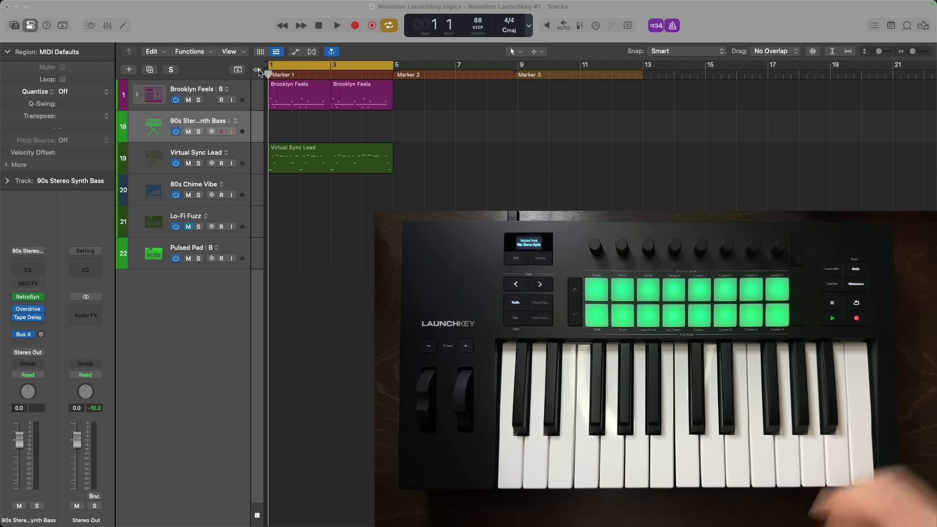
{"action": "left_click", "coordinate": [335, 25]}
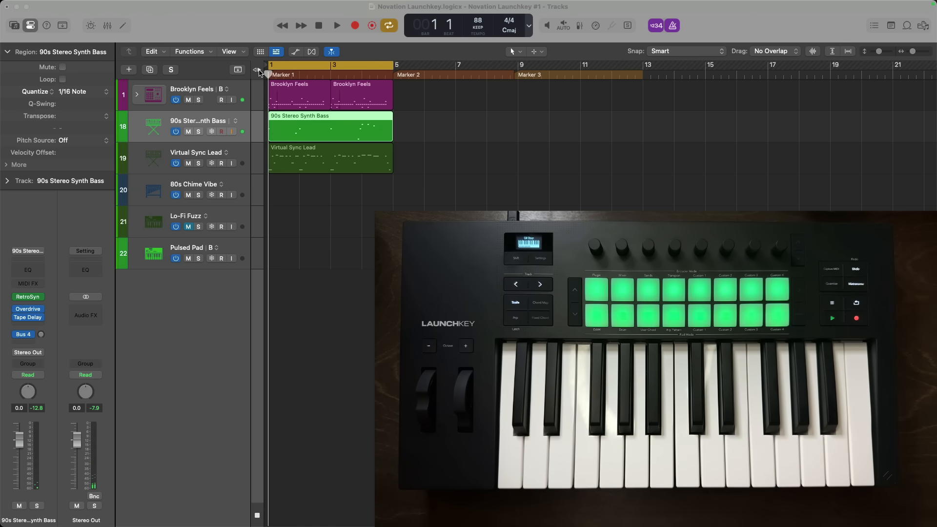
{"action": "left_click", "coordinate": [197, 152]}
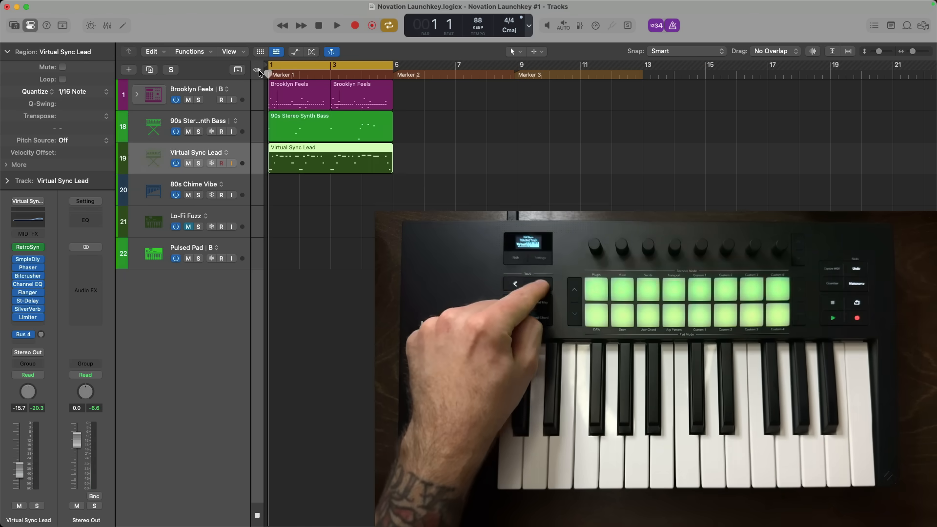